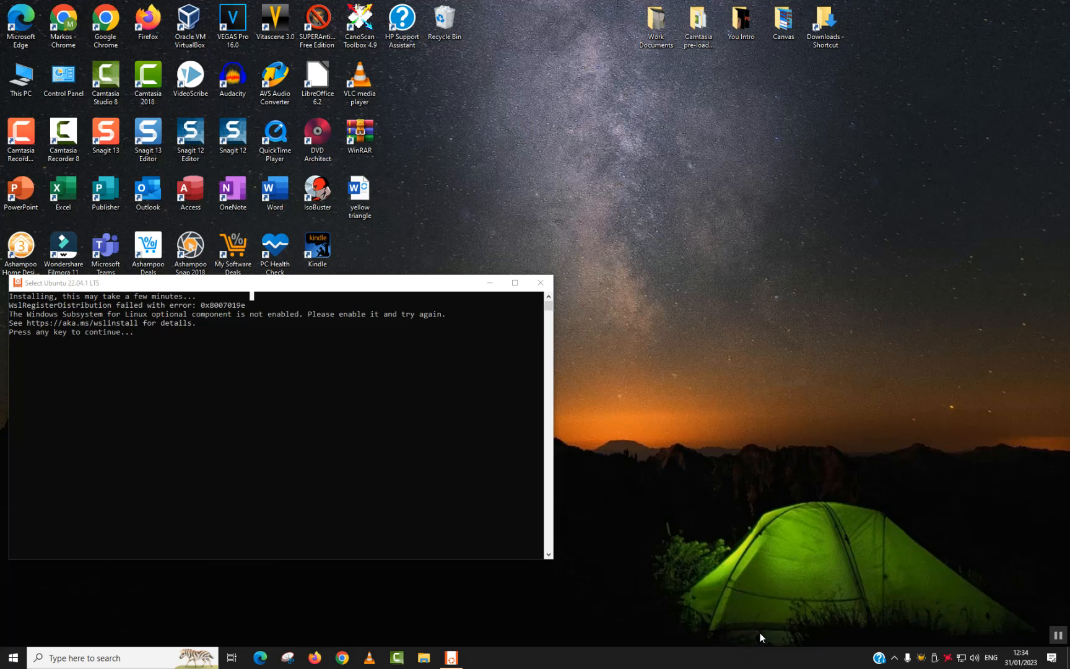
mouse_move(986, 654)
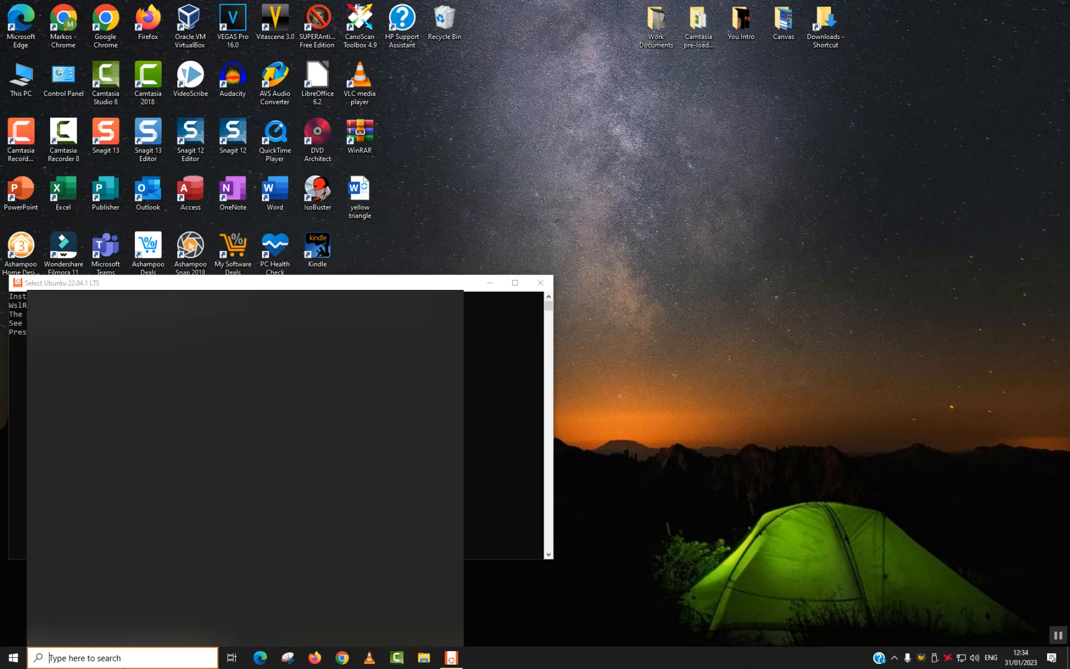
- Search the taskbar for 'turn windows features on or off' and open the result
type("turn windo")
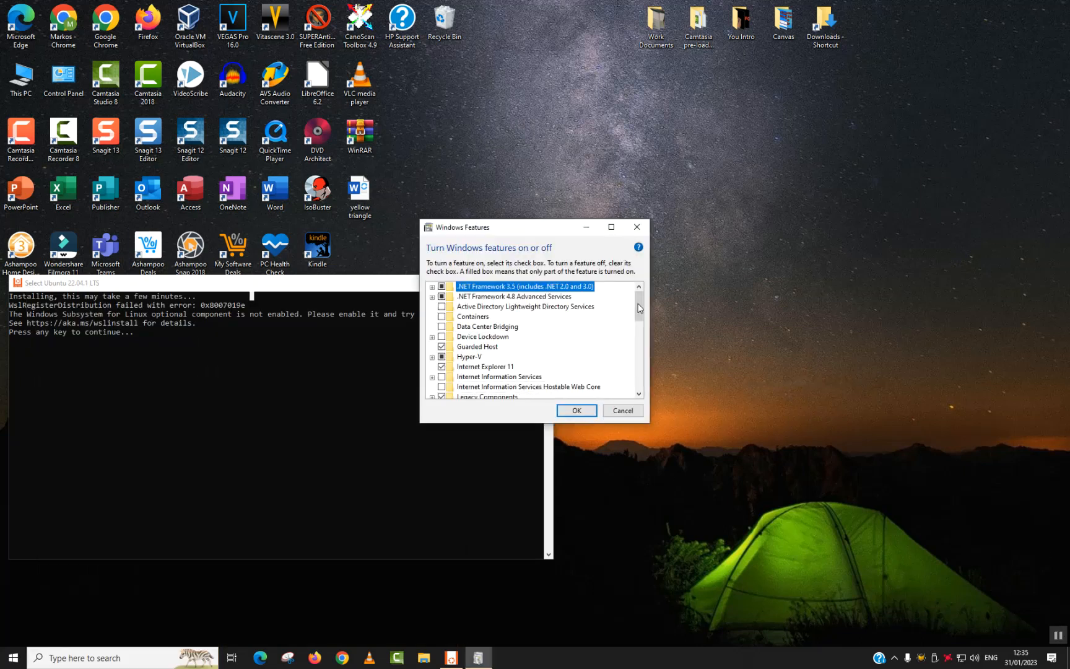
- Tick Windows Subsystem for Linux in the Windows Features list
scroll("down", 3)
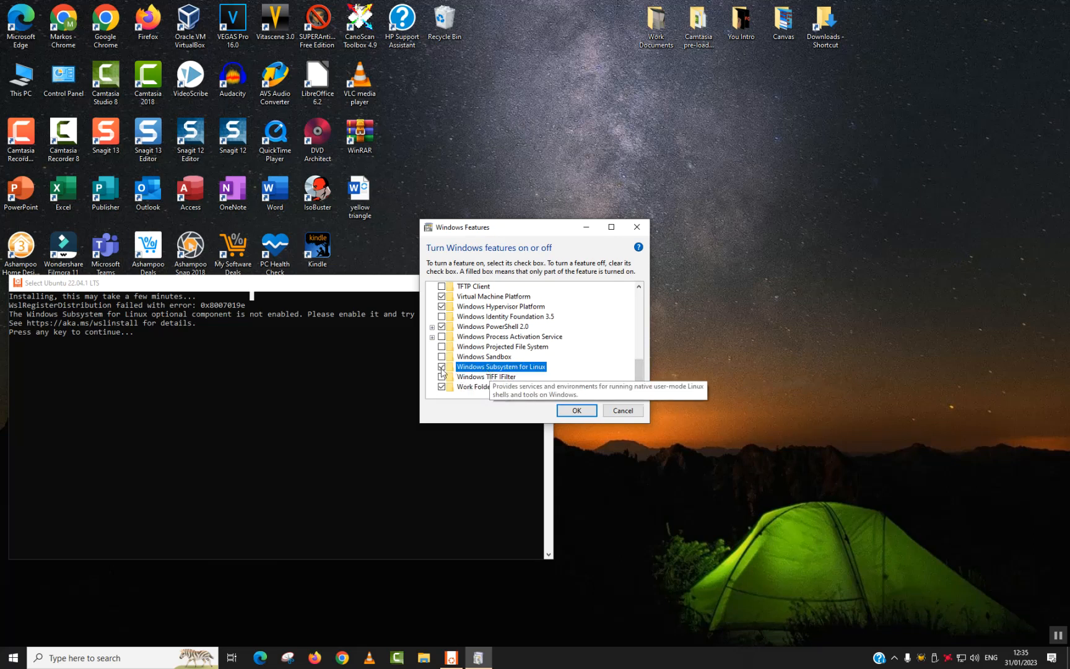
left_click(575, 410)
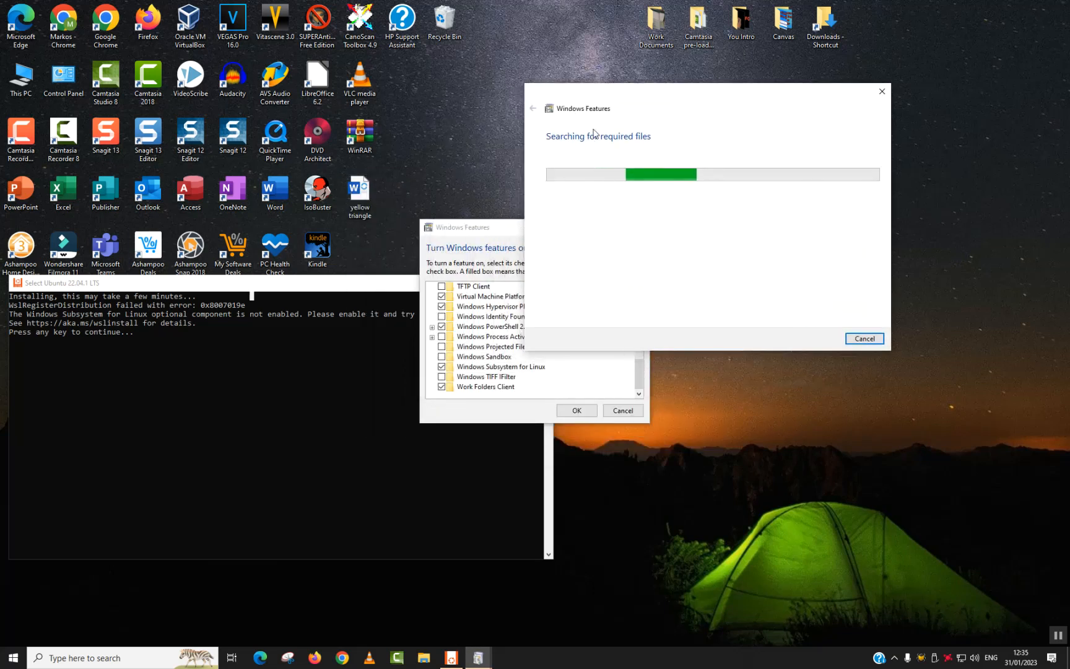
mouse_move(614, 182)
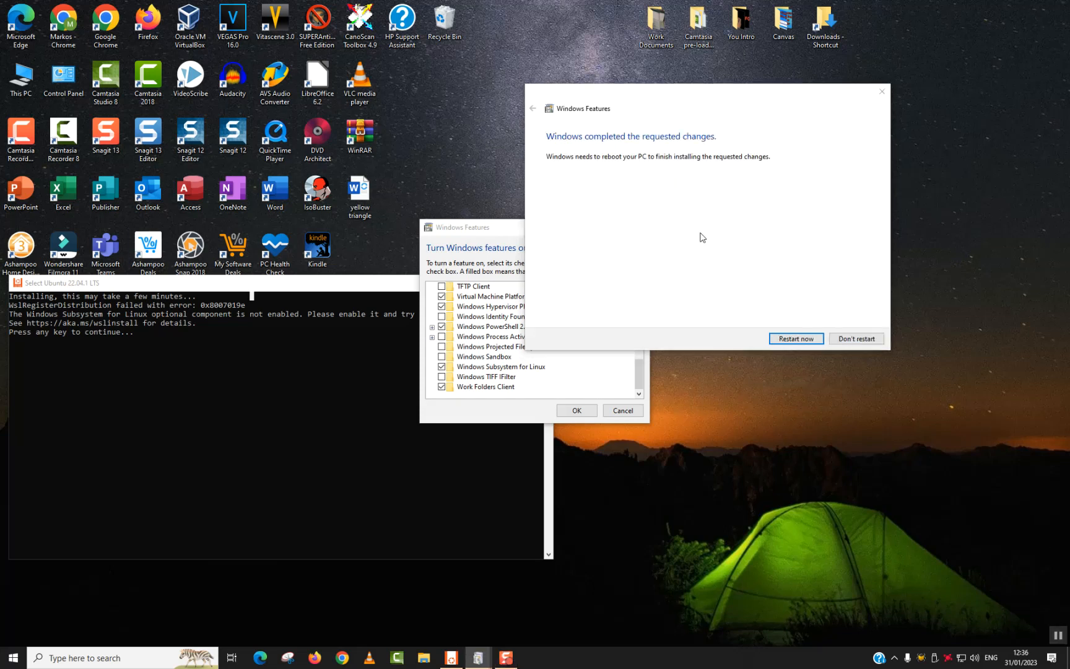
mouse_move(747, 191)
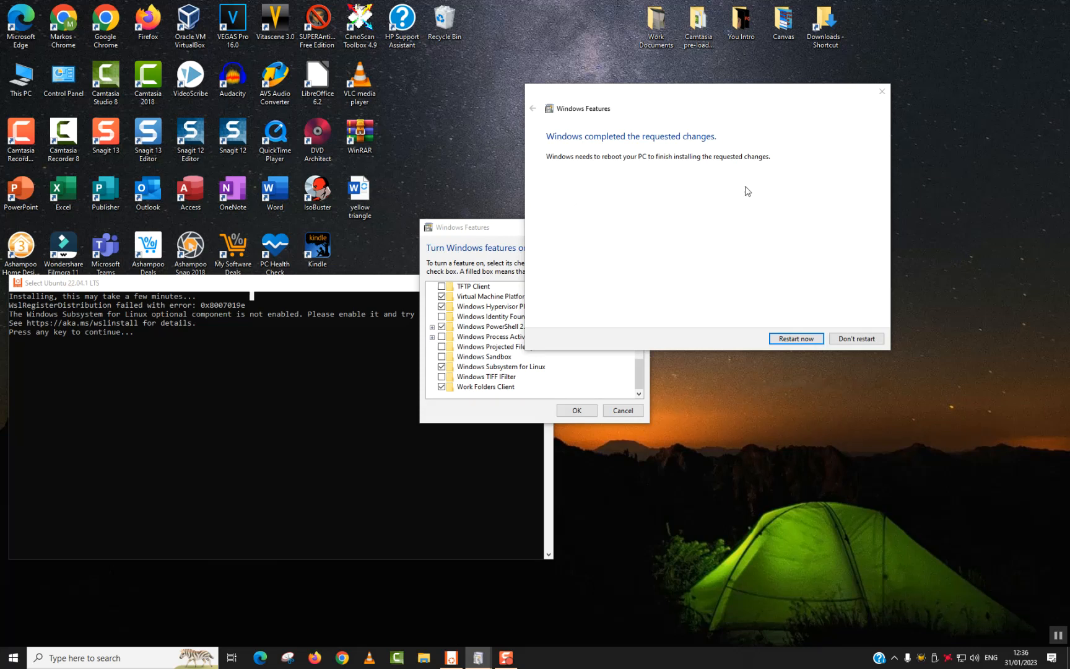
mouse_move(807, 335)
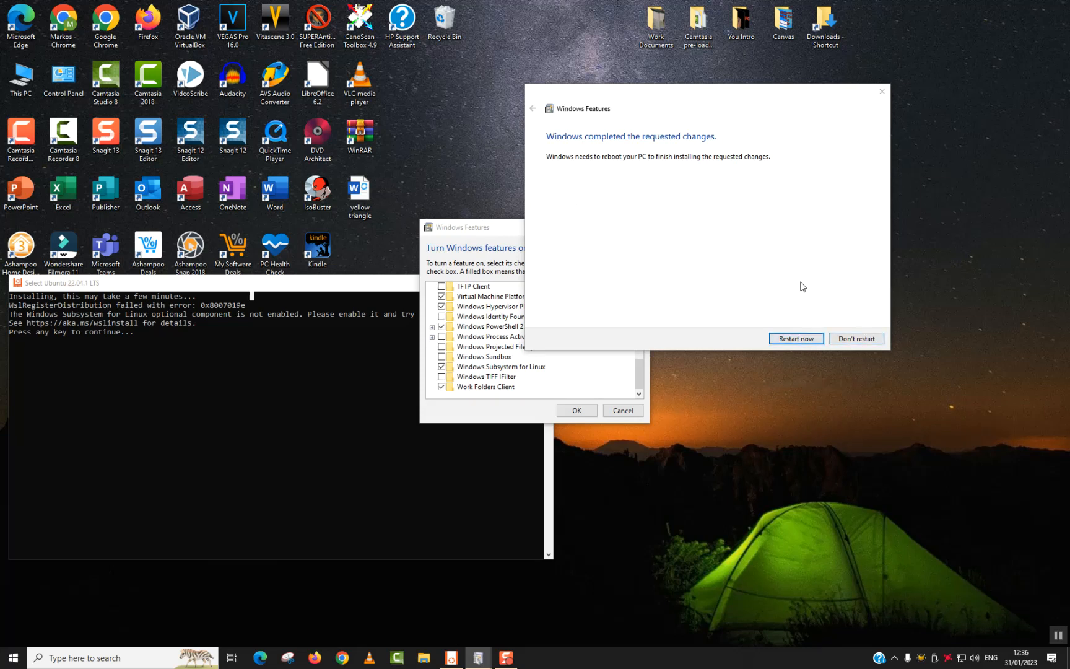
mouse_move(228, 312)
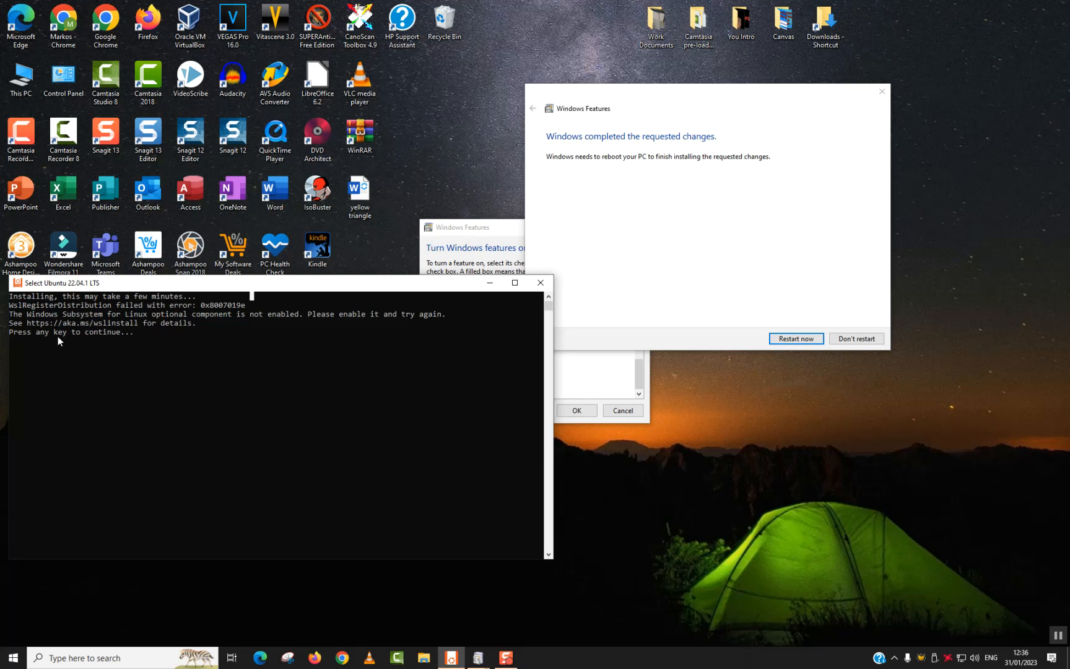
- Dismiss the Ubuntu installation error in the console so it continues
key("enter")
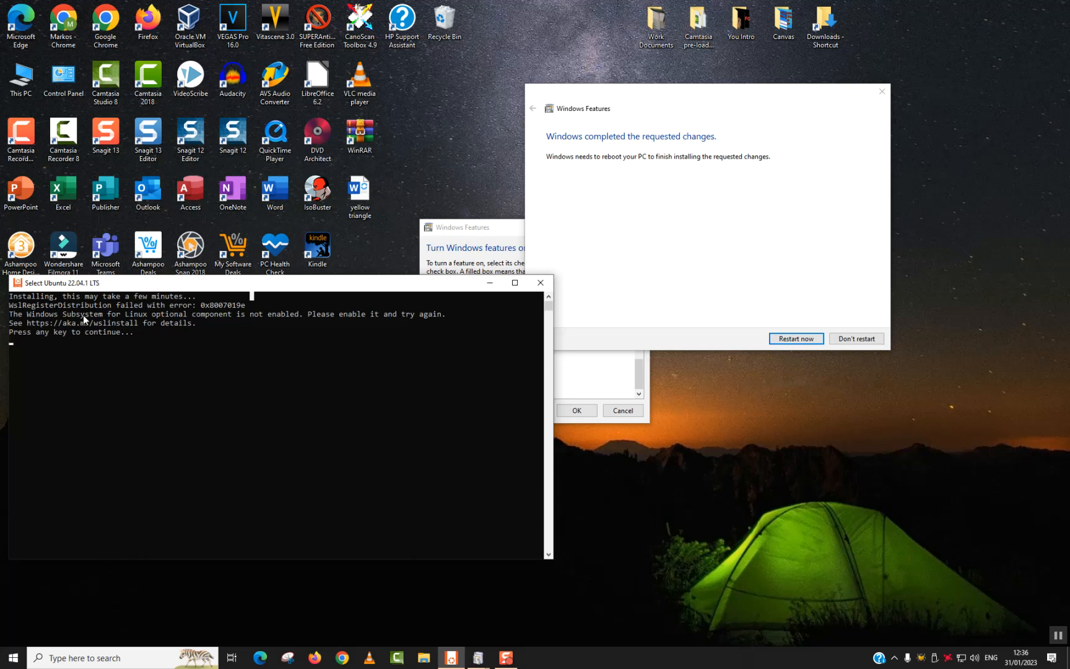
mouse_move(1051, 606)
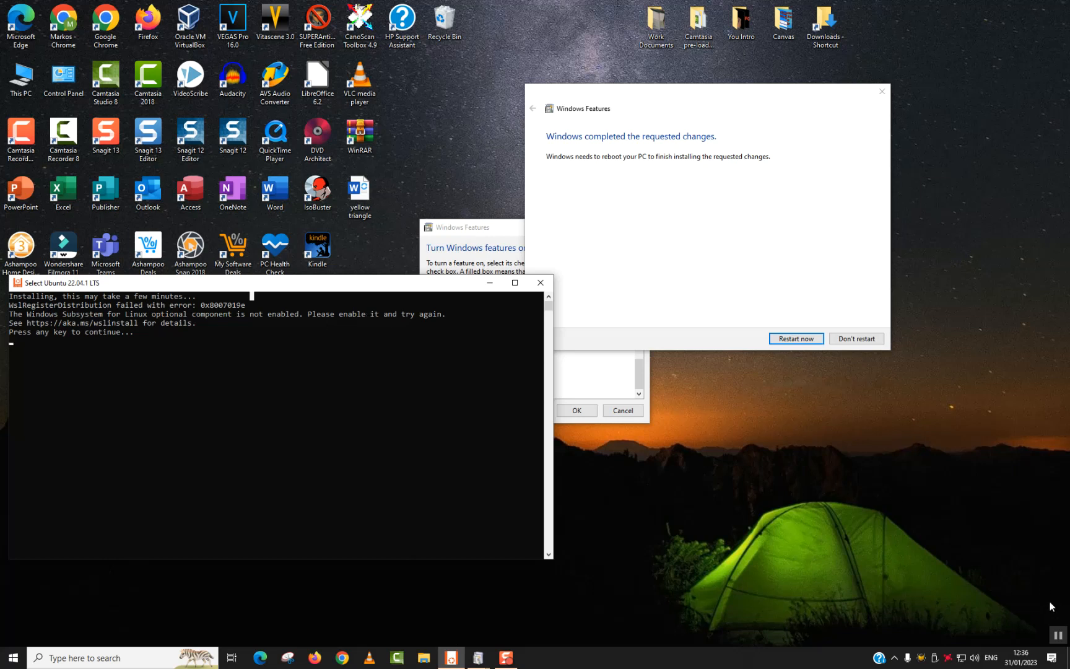